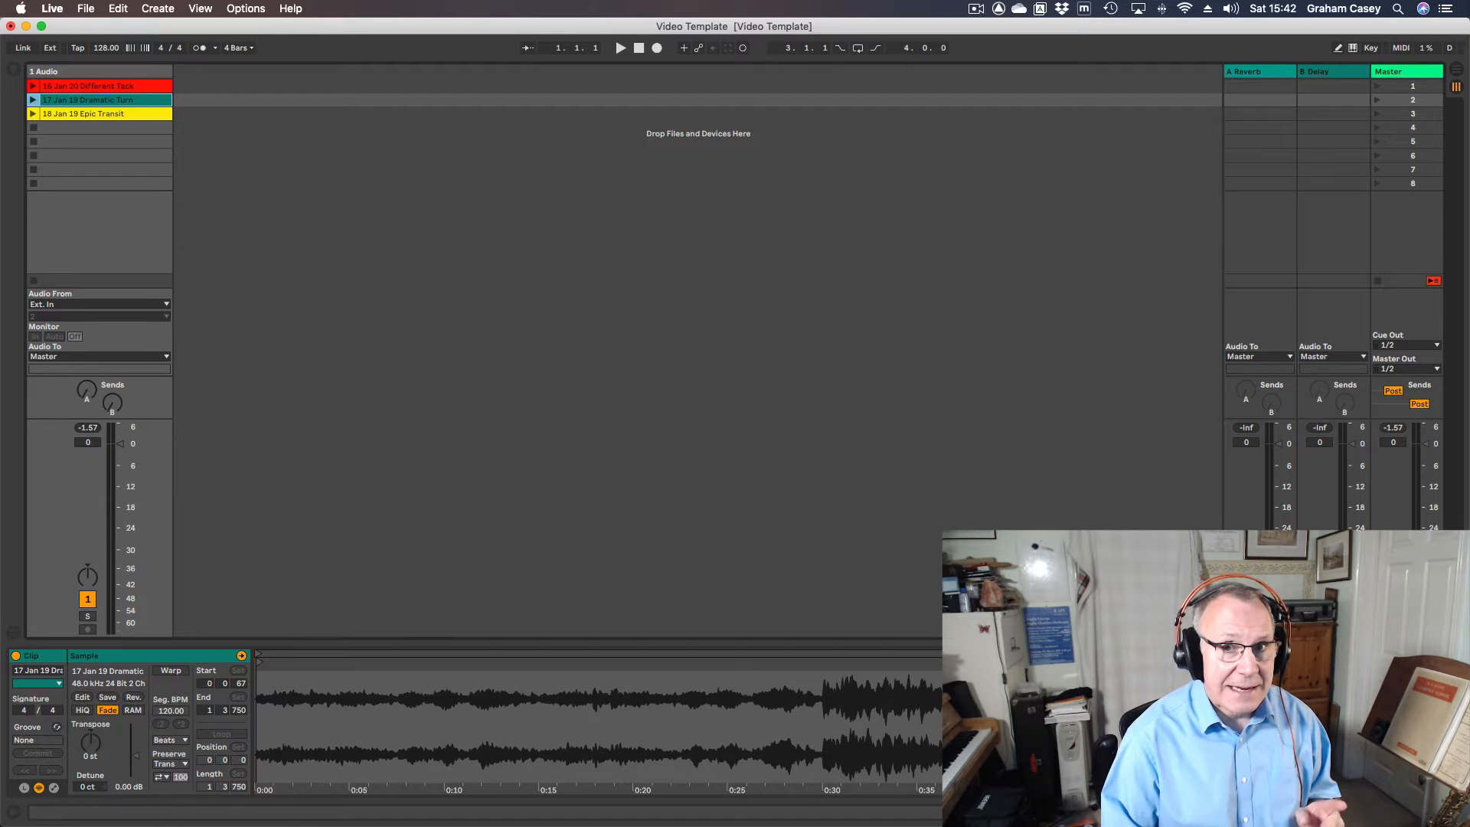
- Play the 17 Jan 19 Dramatic Tune draft, then stop it and select Epic Transit
click(620, 48)
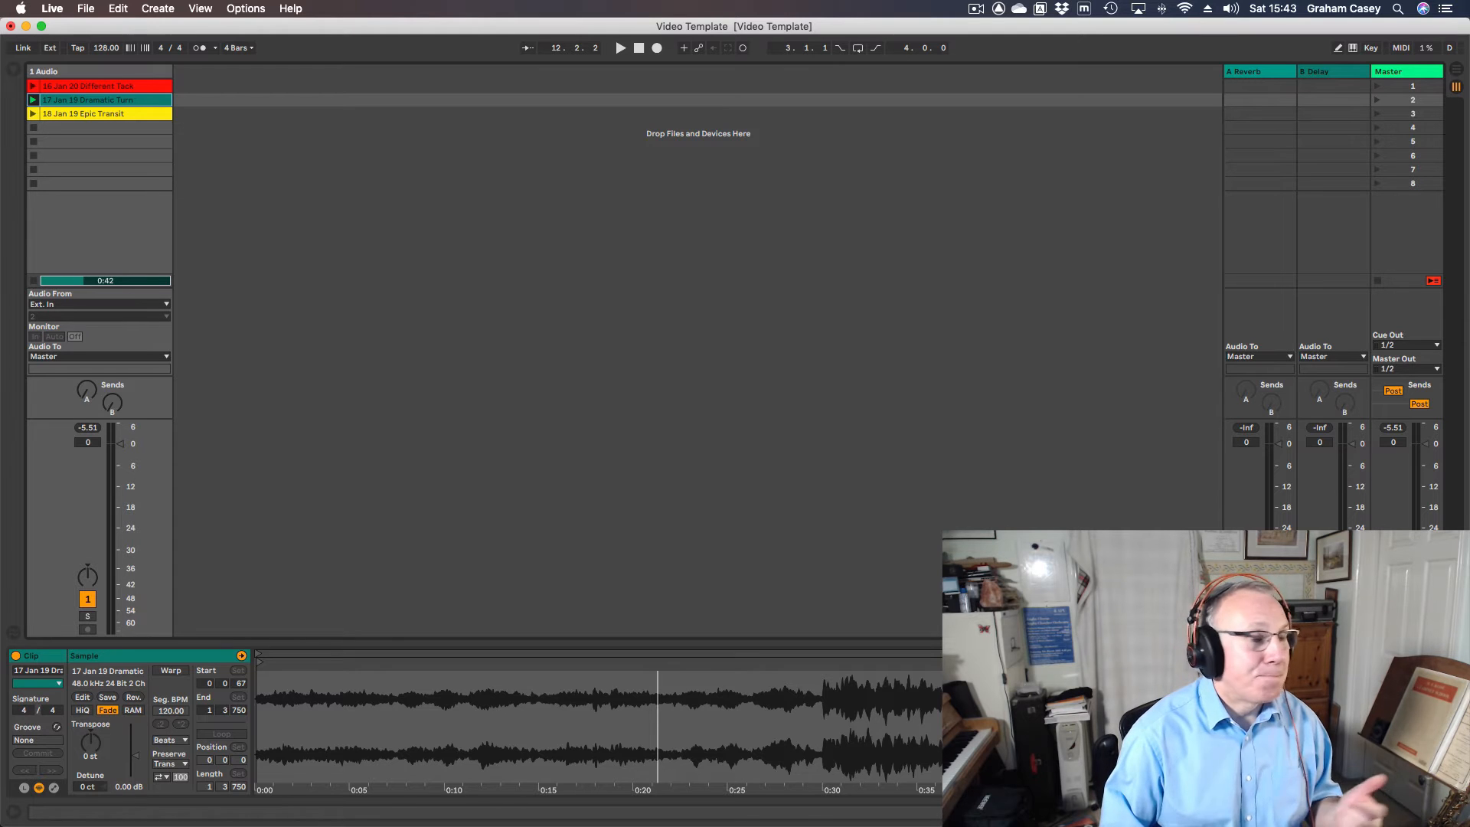
click(89, 114)
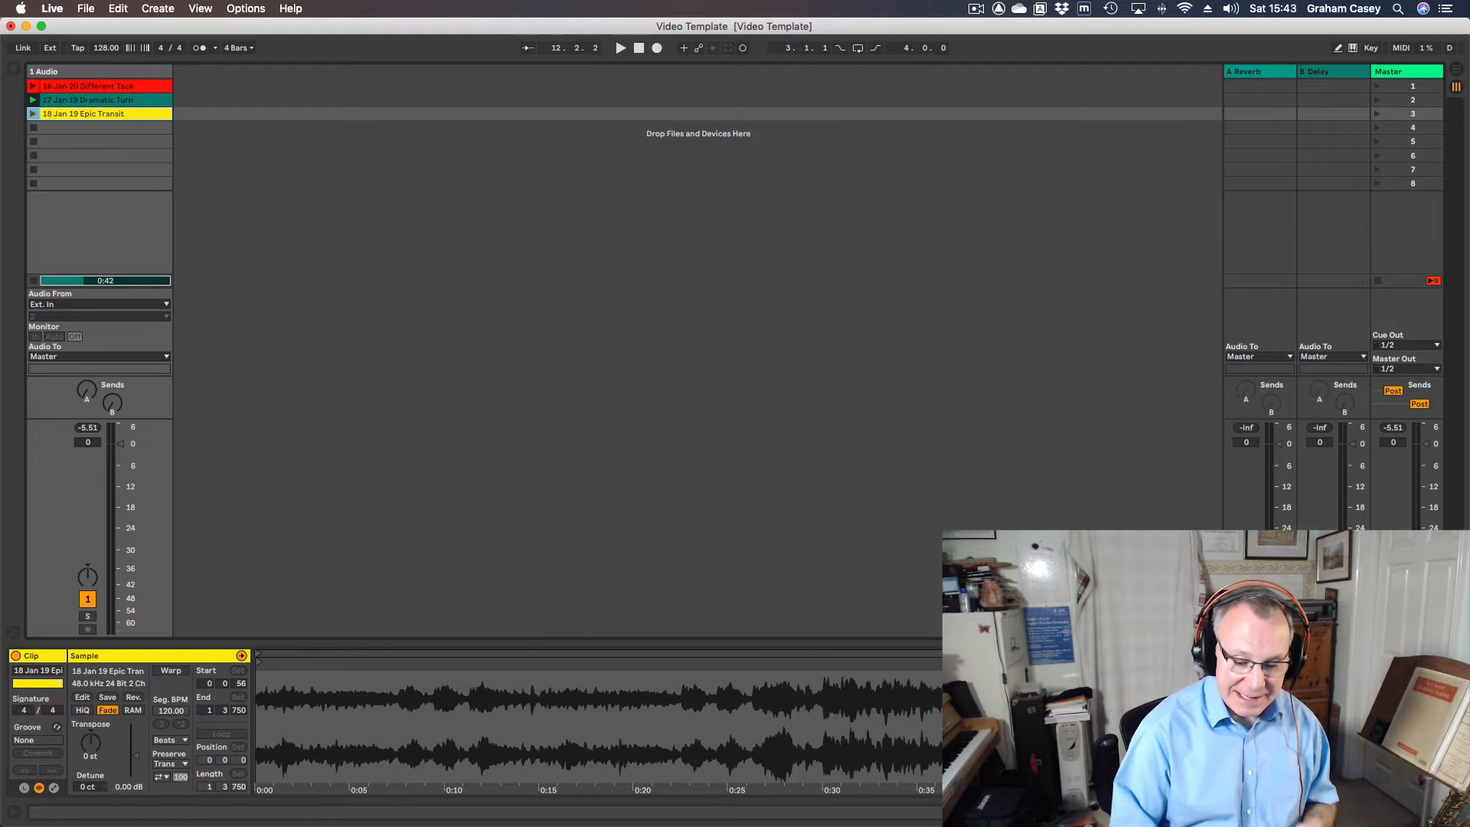
- Launch the 18 Jan 19 Epic Transit clip and listen through
click(619, 47)
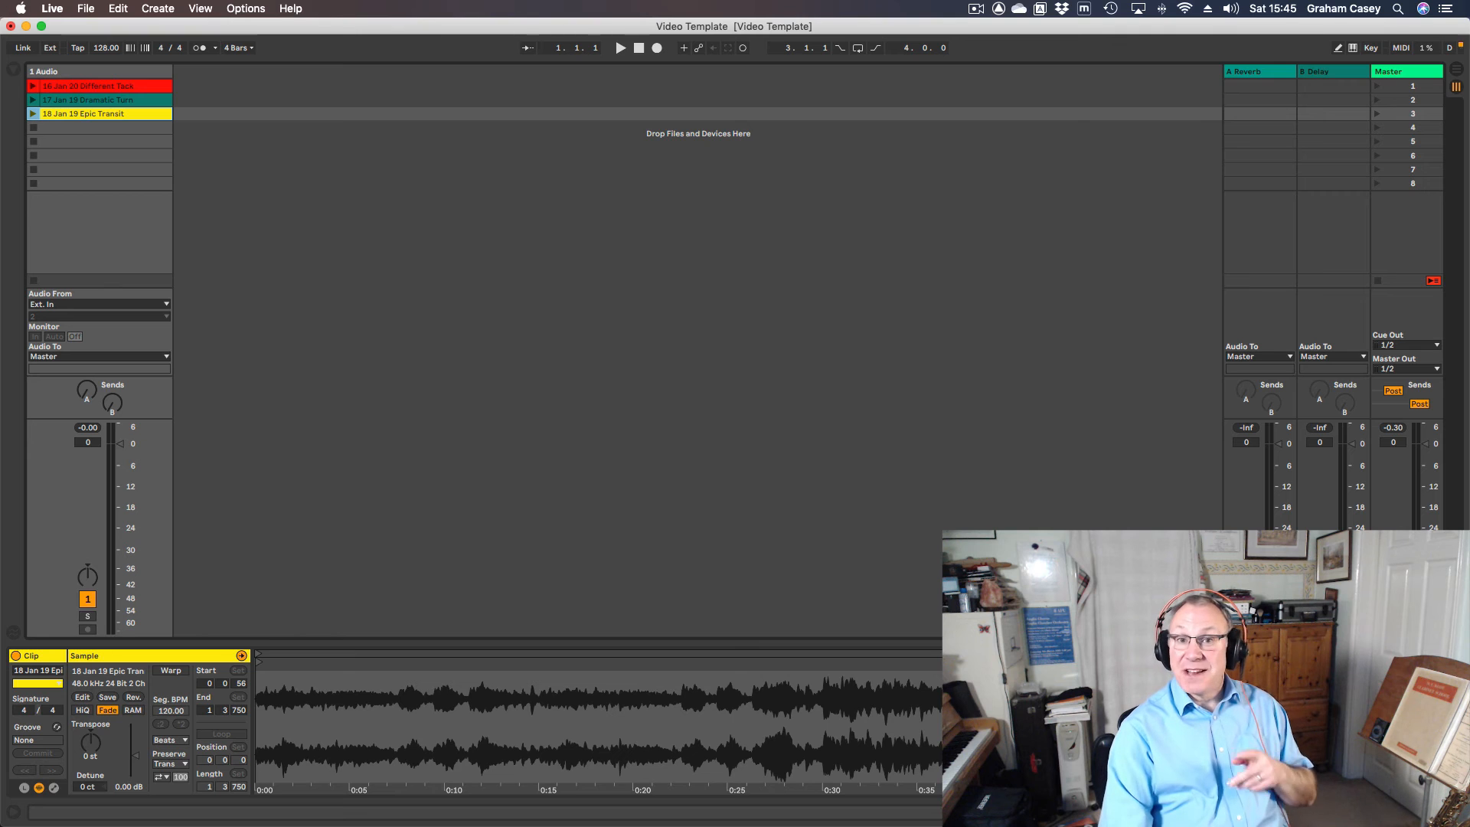
- Select the Dramatic Tune clip, then the Different Tack clip to show its sample
click(88, 100)
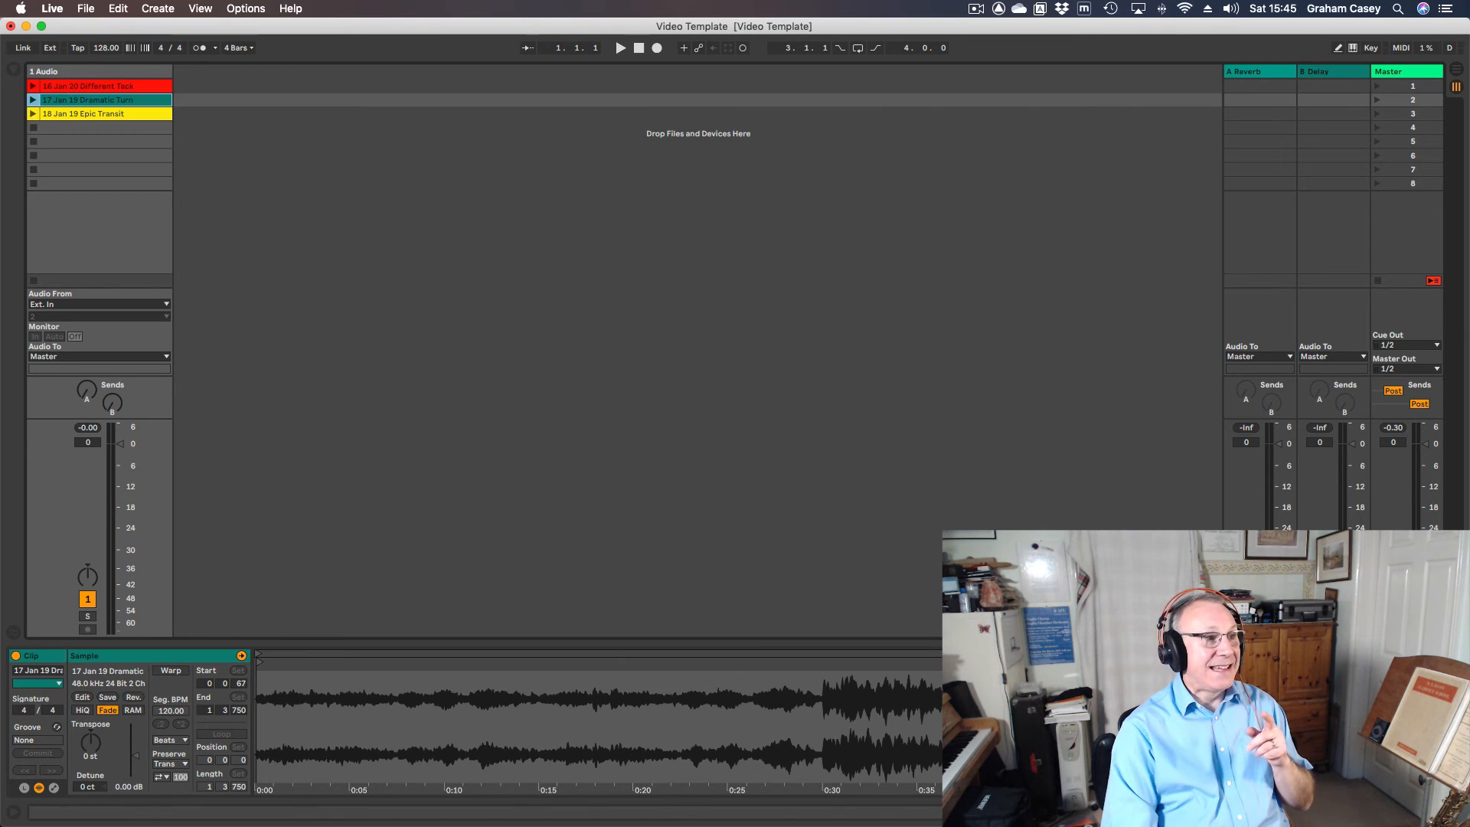
click(89, 85)
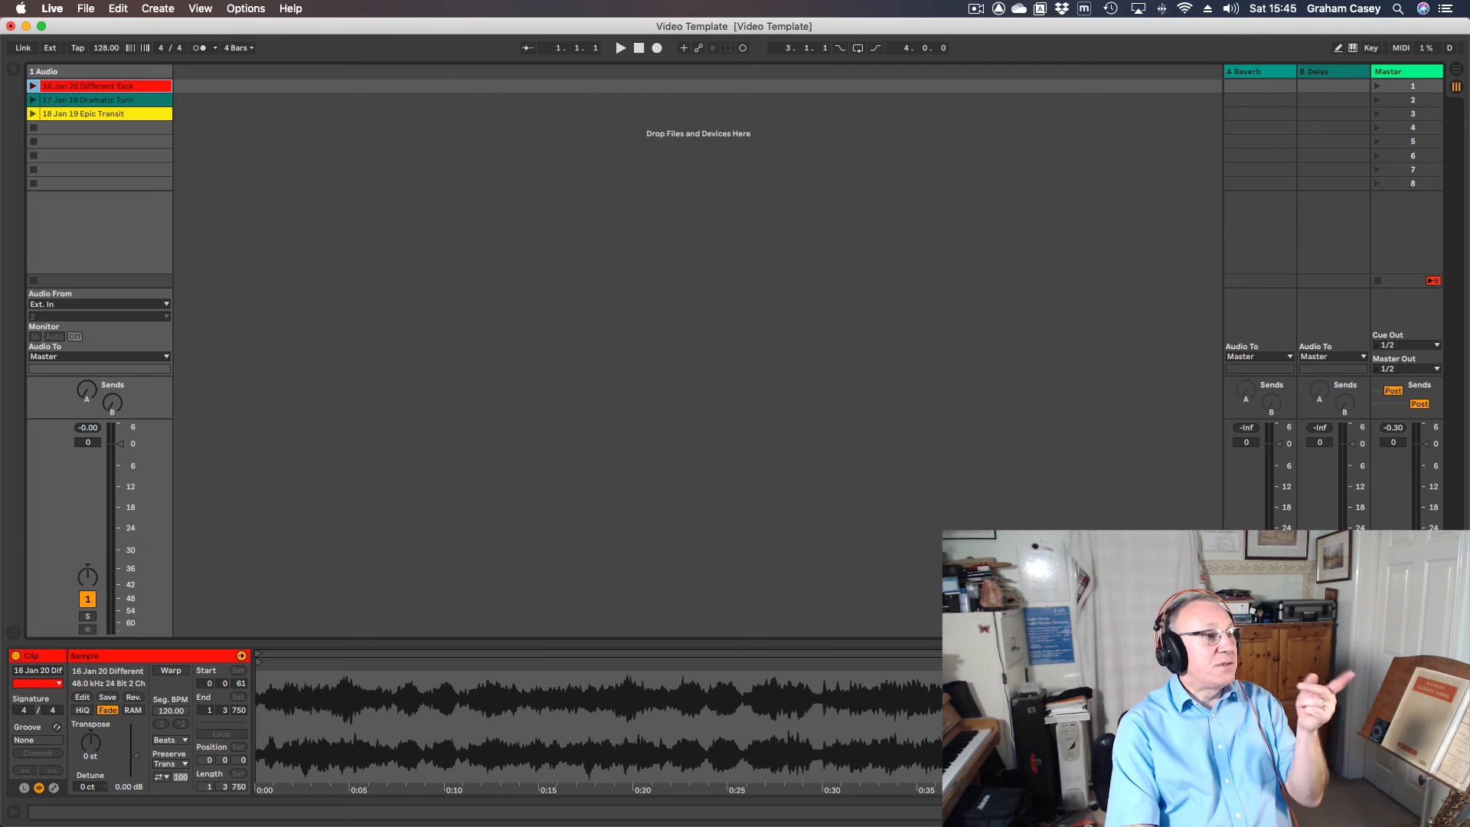
- Launch Different Tack, then switch playback to Dramatic Tune, then Epic Transit
click(619, 47)
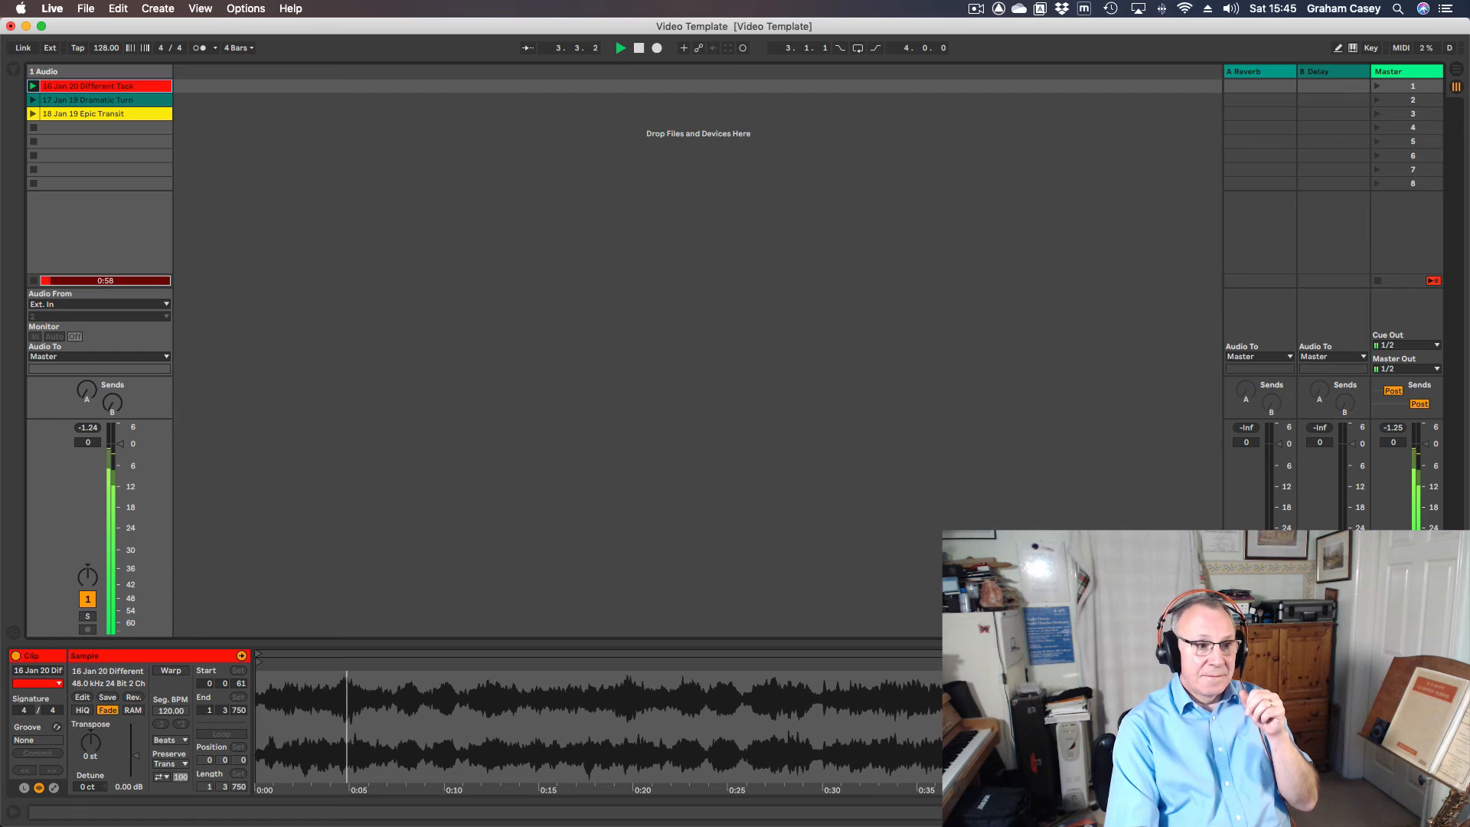
click(103, 99)
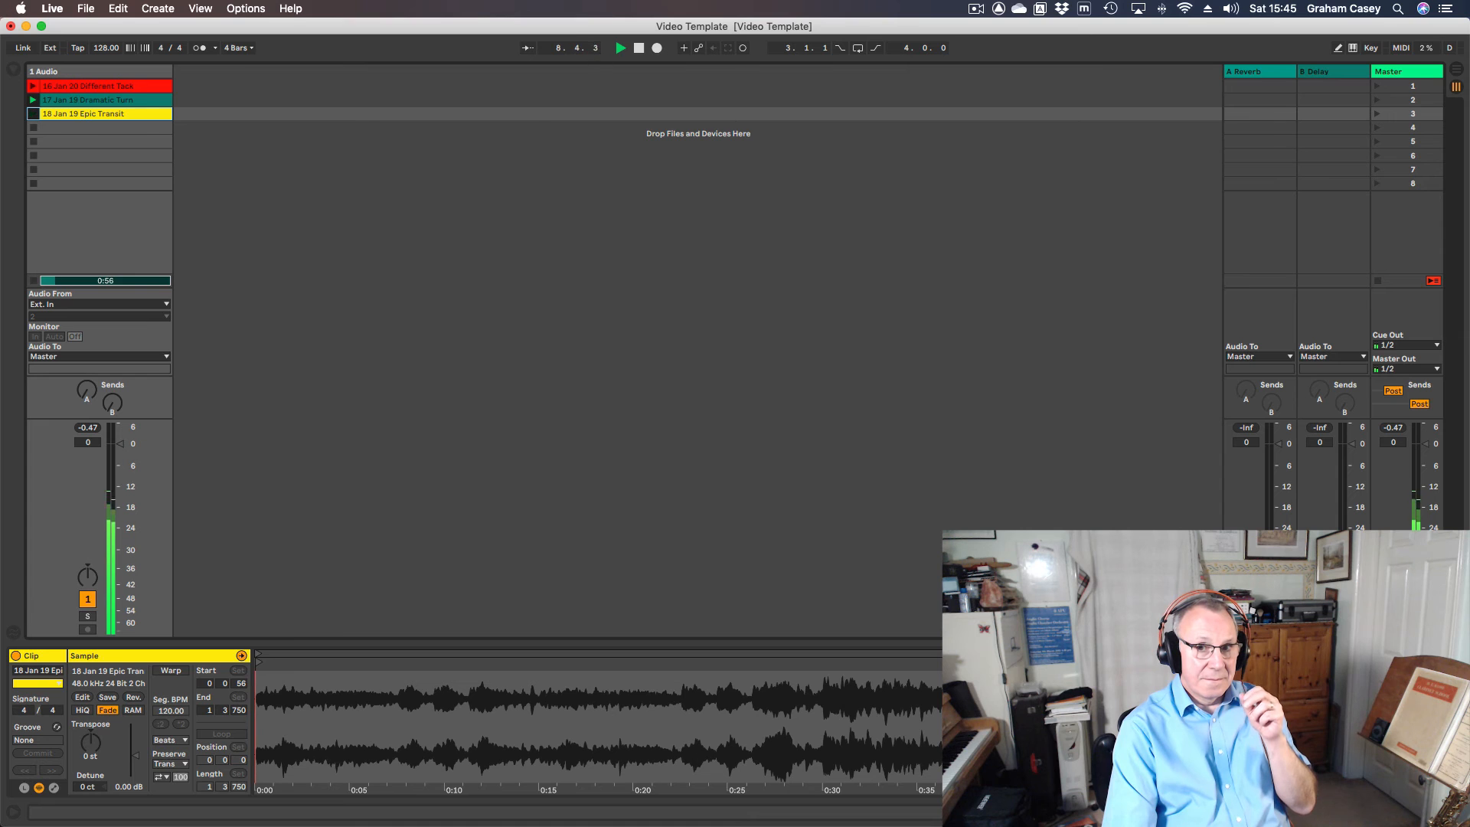
click(33, 114)
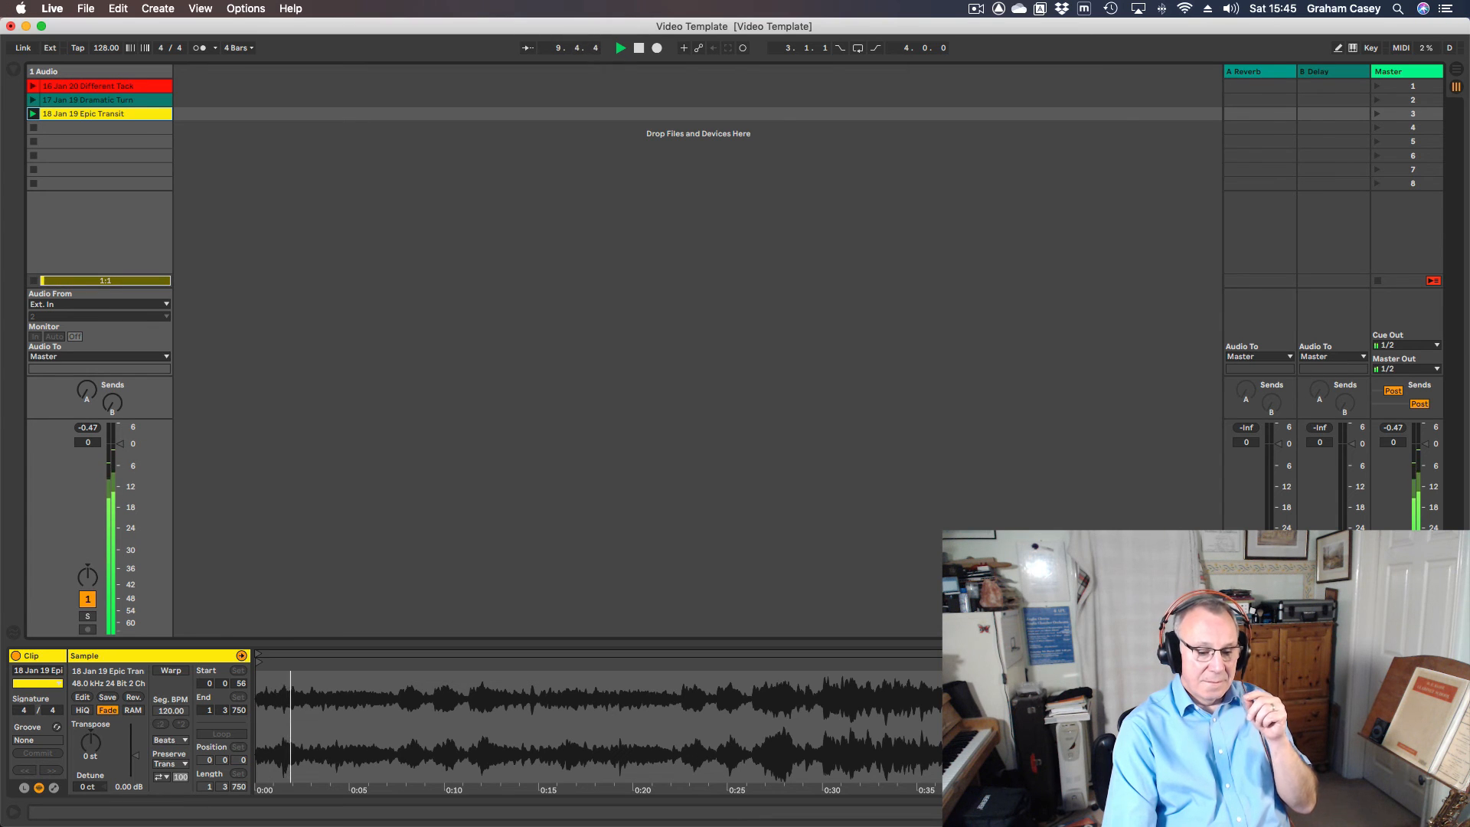